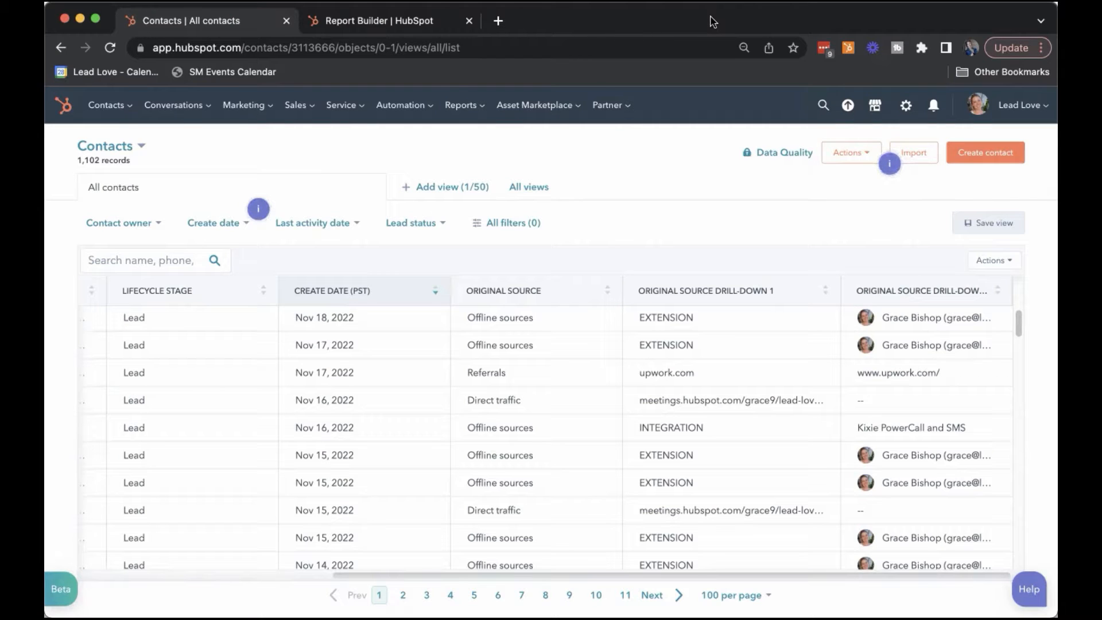
mouse_move(791, 21)
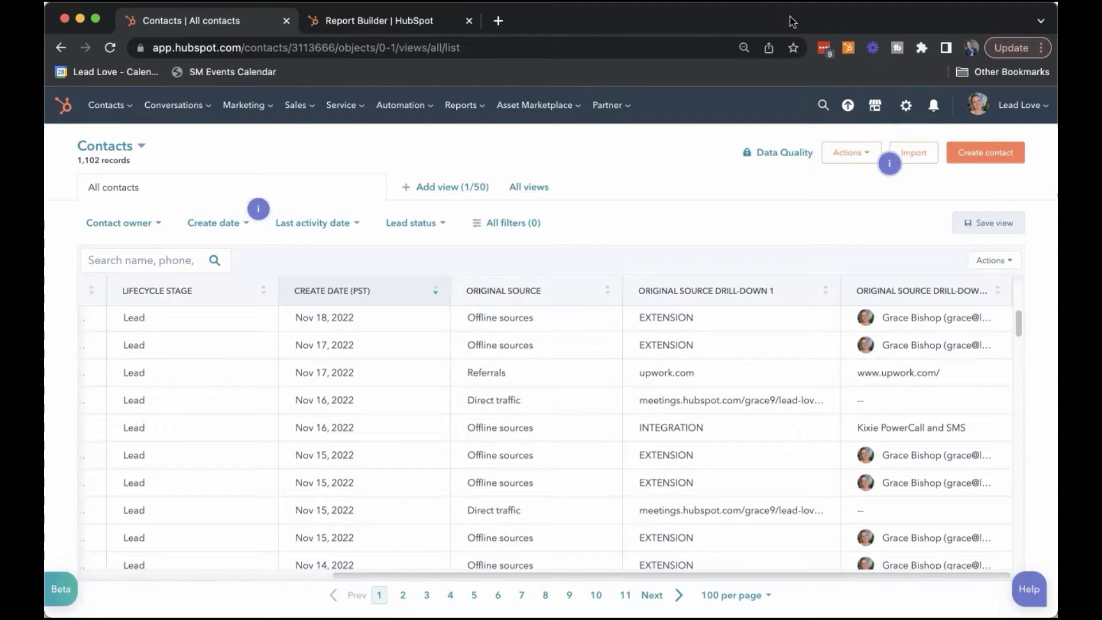
mouse_move(682, 292)
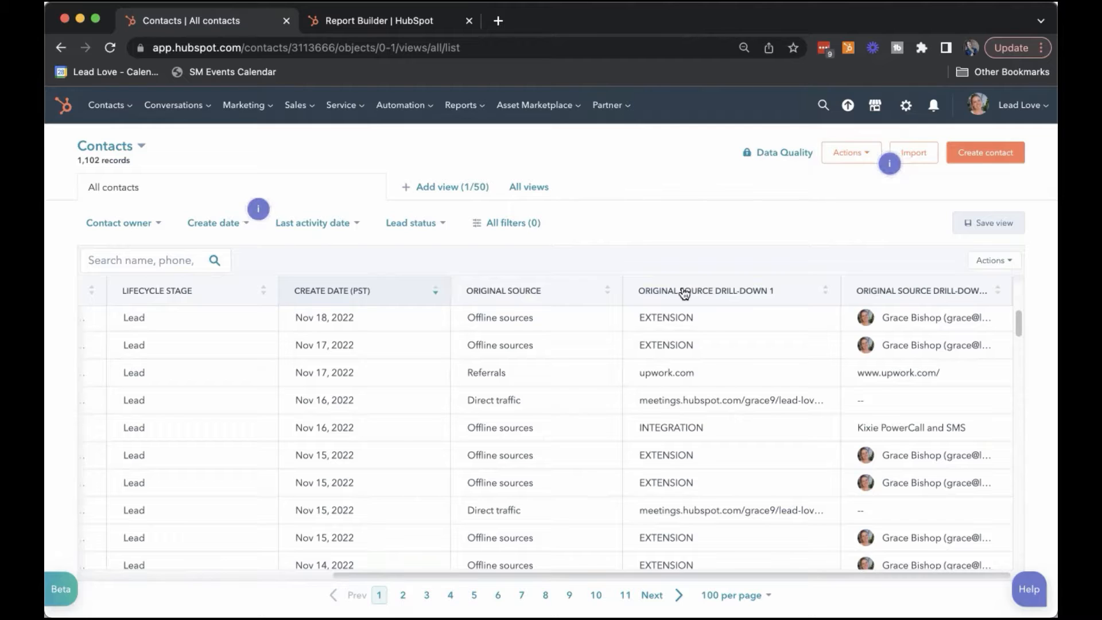
mouse_move(719, 251)
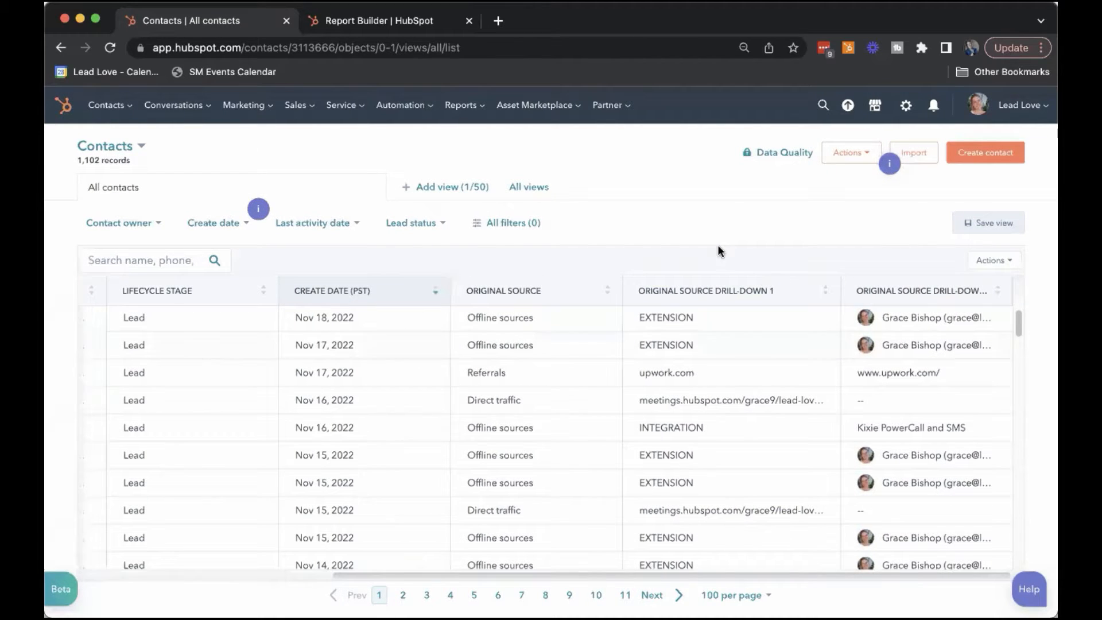
mouse_move(640, 196)
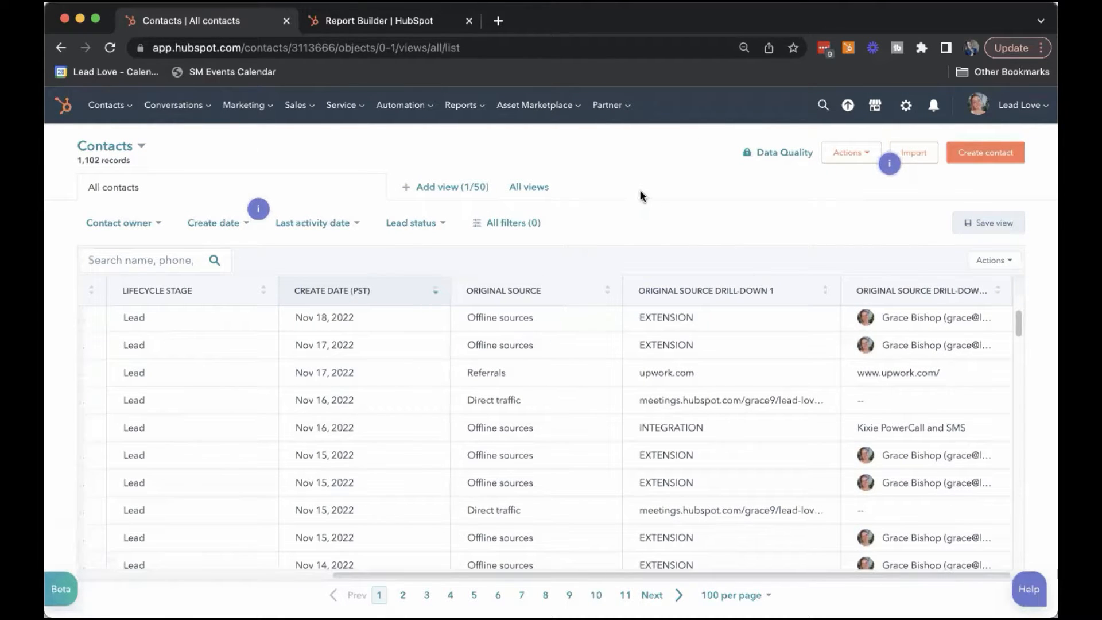
Step: Switch to the Custom Contacts Report, review its properties and filters, and choose a bar chart
left_click(536, 316)
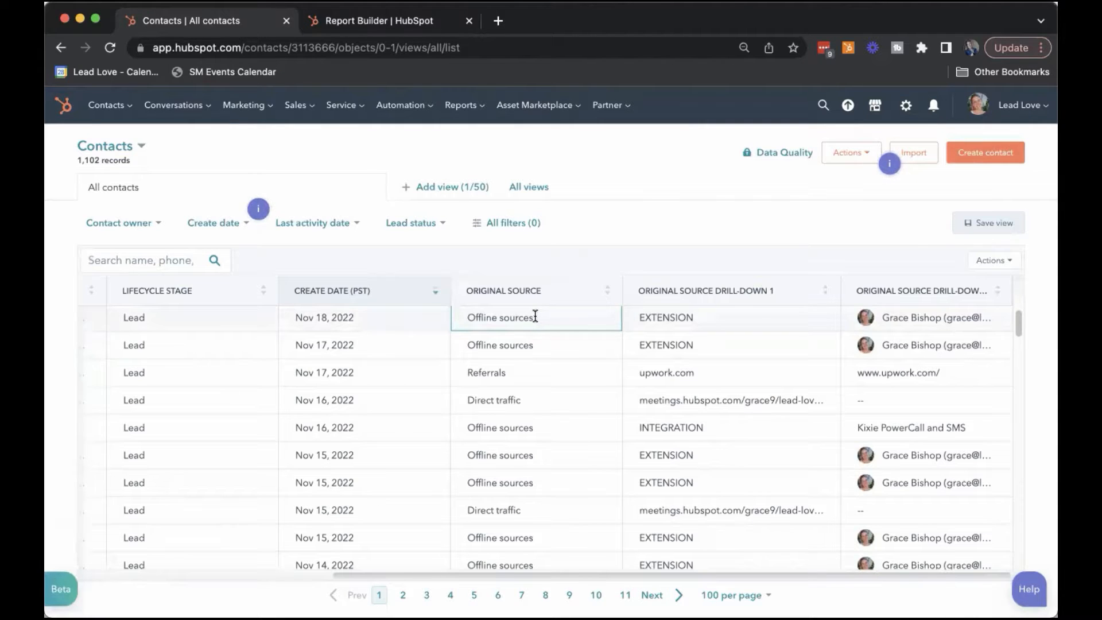
mouse_move(619, 227)
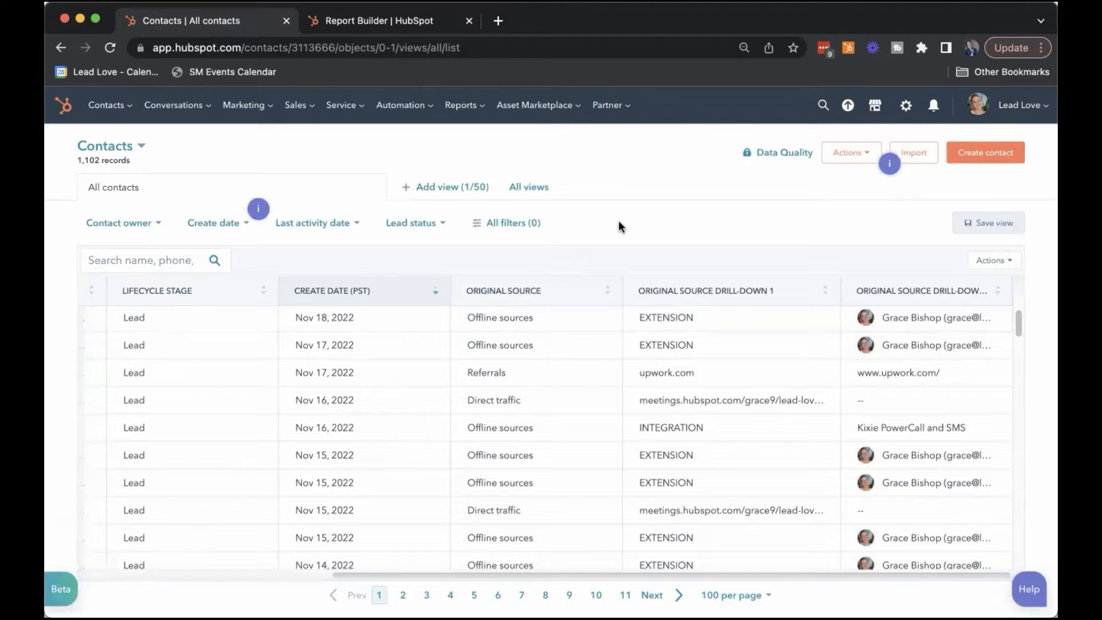
mouse_move(647, 358)
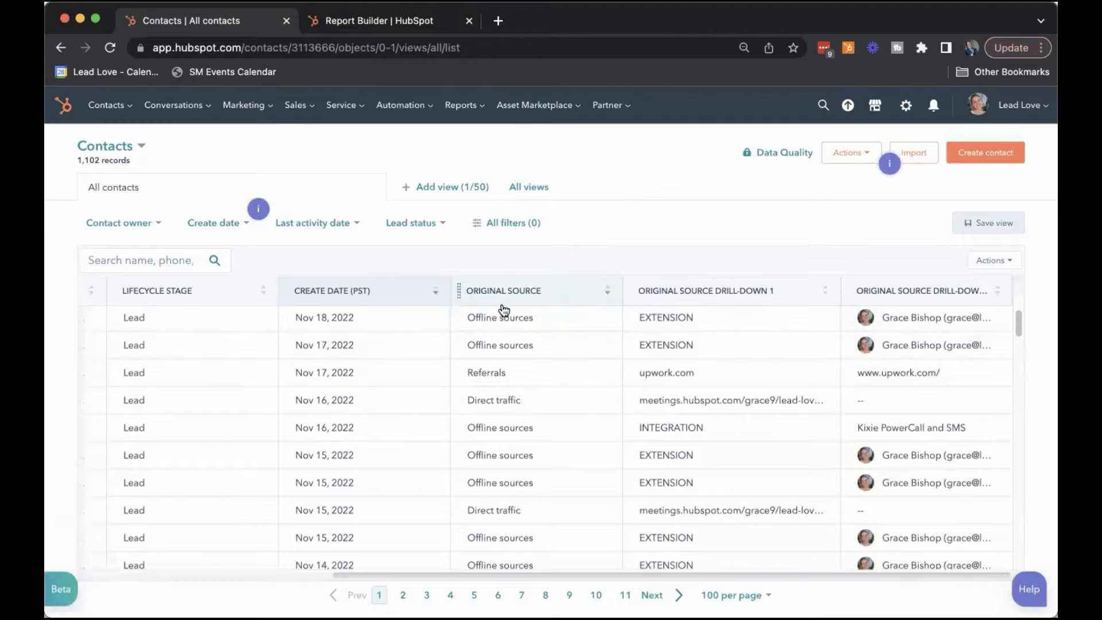
mouse_move(477, 292)
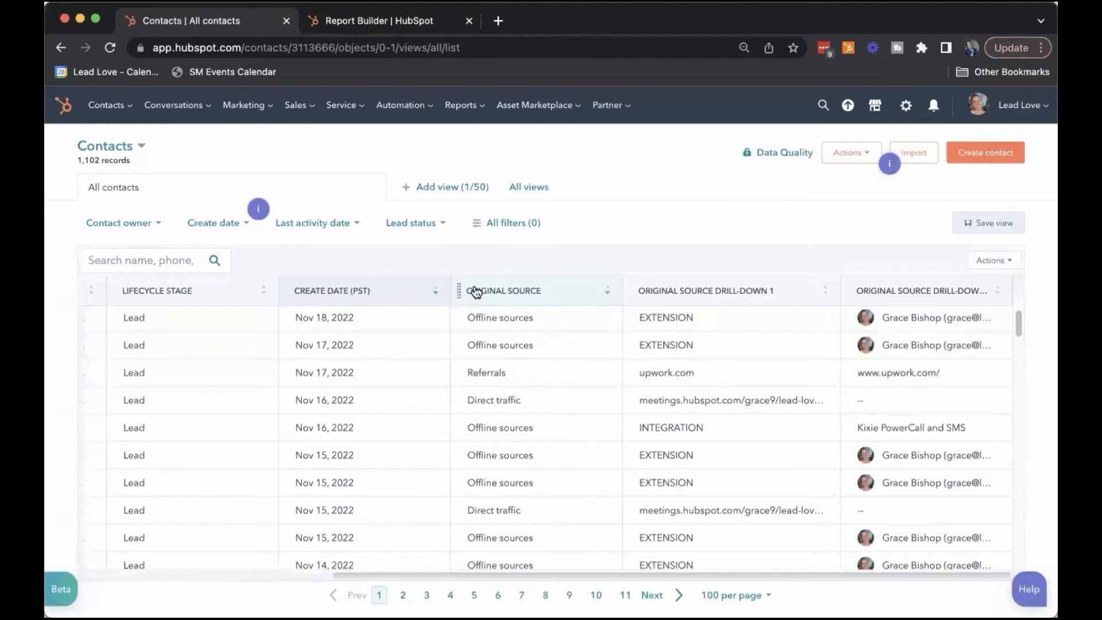
mouse_move(720, 295)
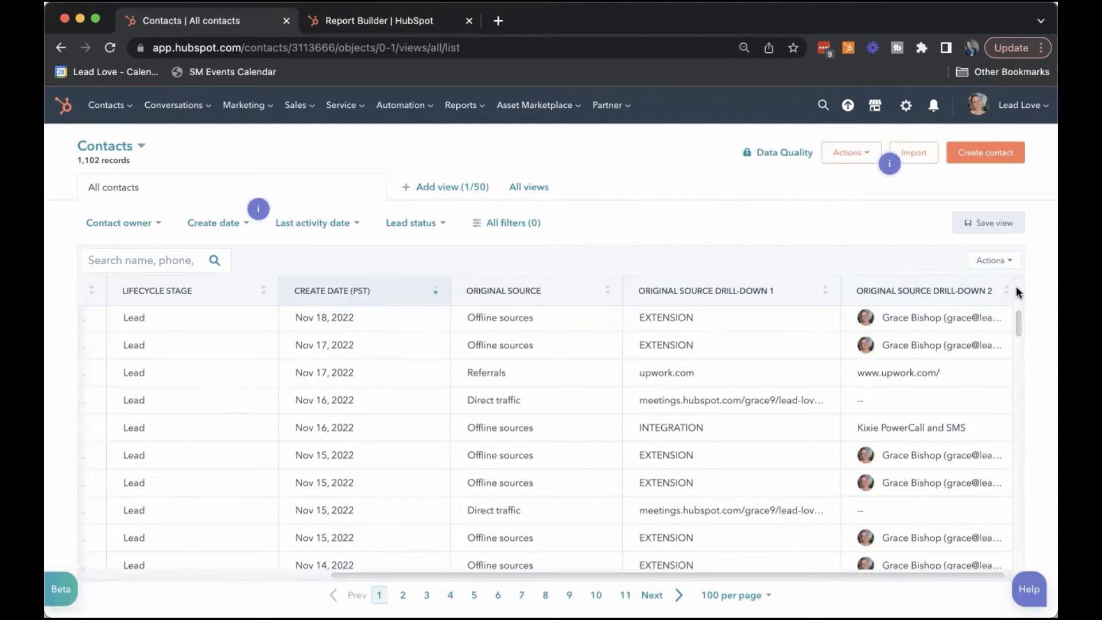
mouse_move(711, 368)
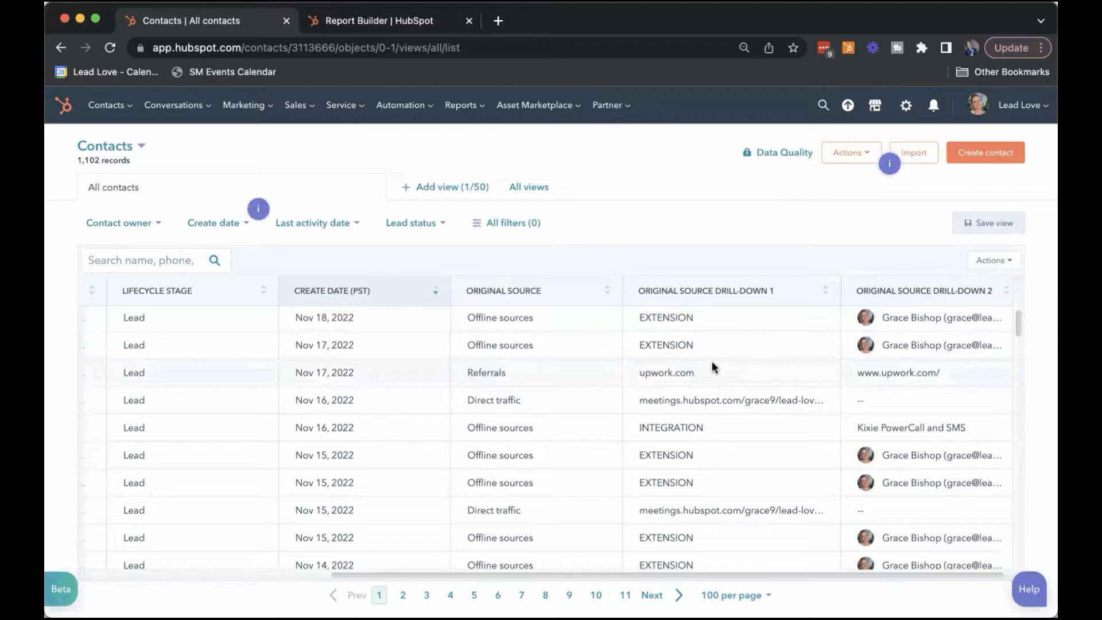
scroll("down", 3)
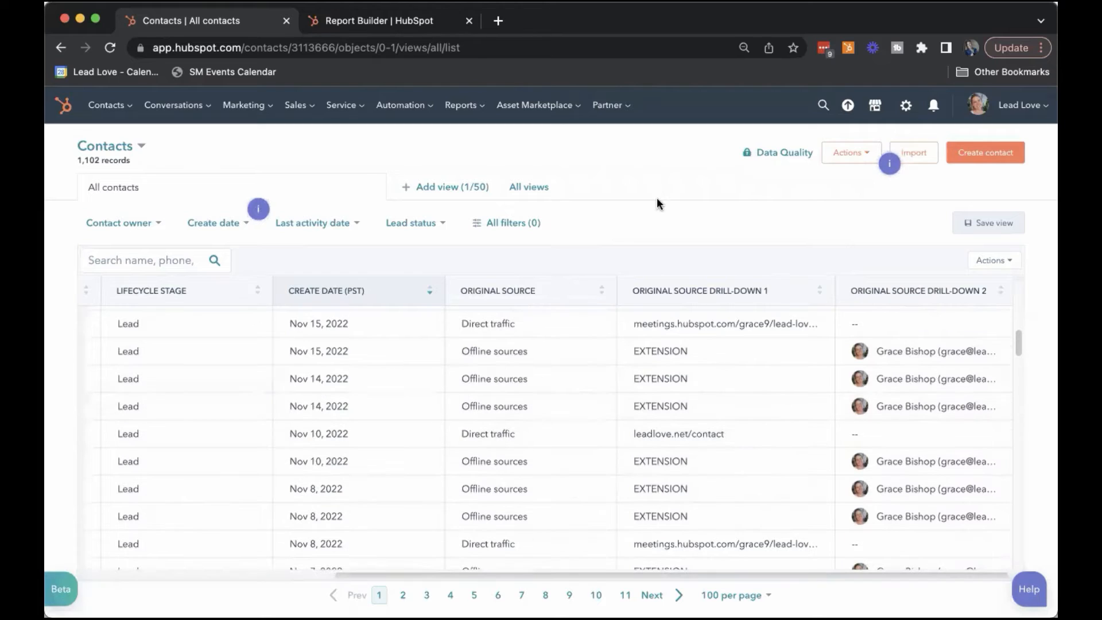
mouse_move(446, 20)
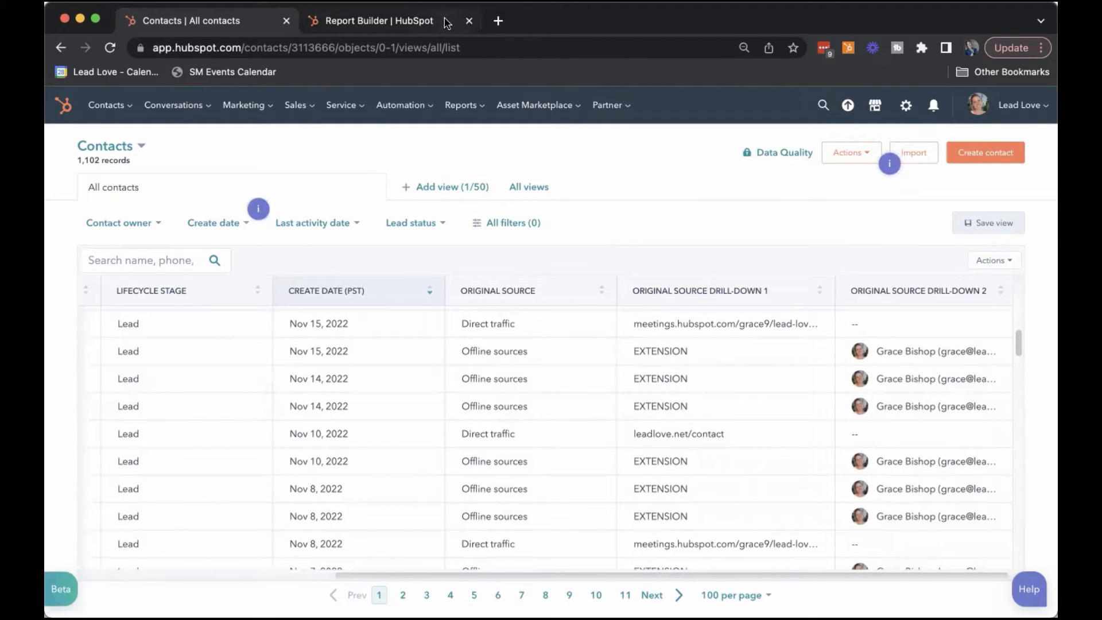
left_click(378, 20)
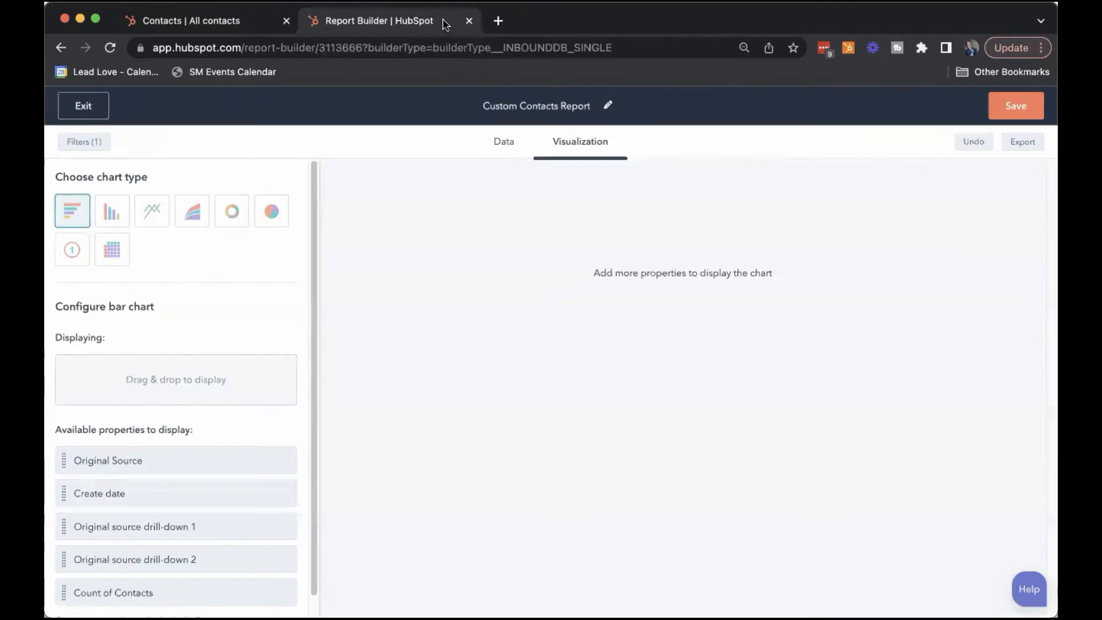
mouse_move(772, 179)
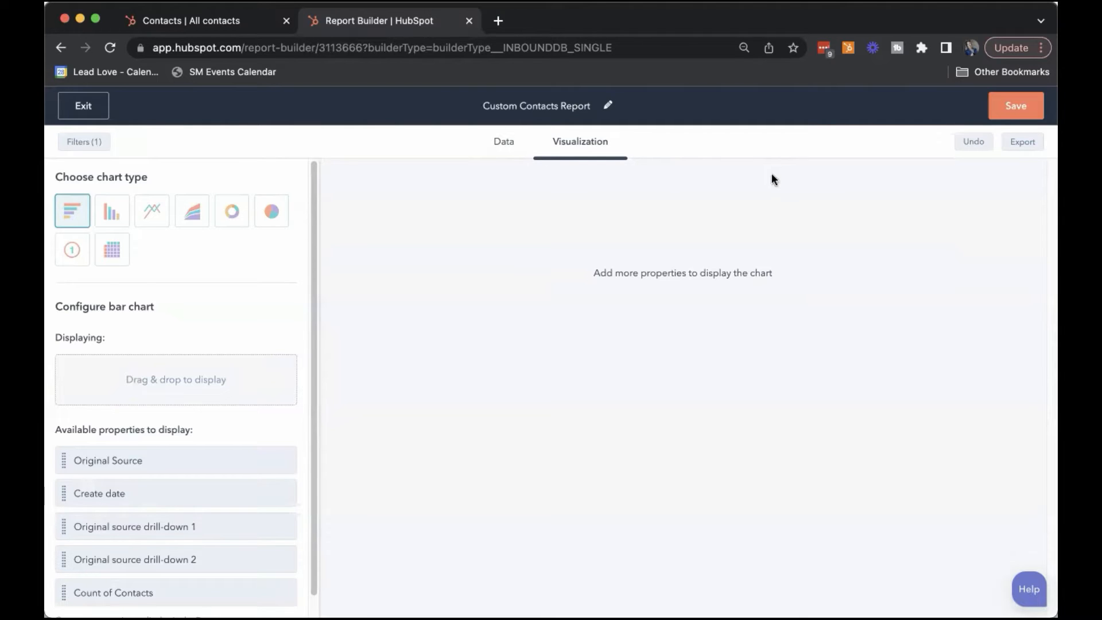
left_click(504, 141)
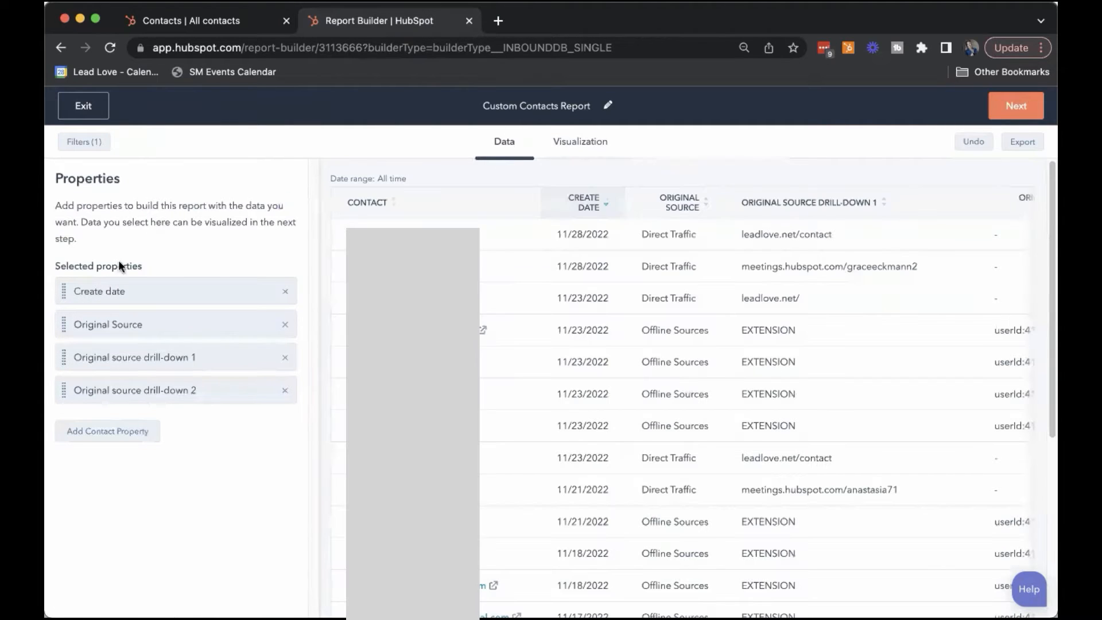
mouse_move(148, 324)
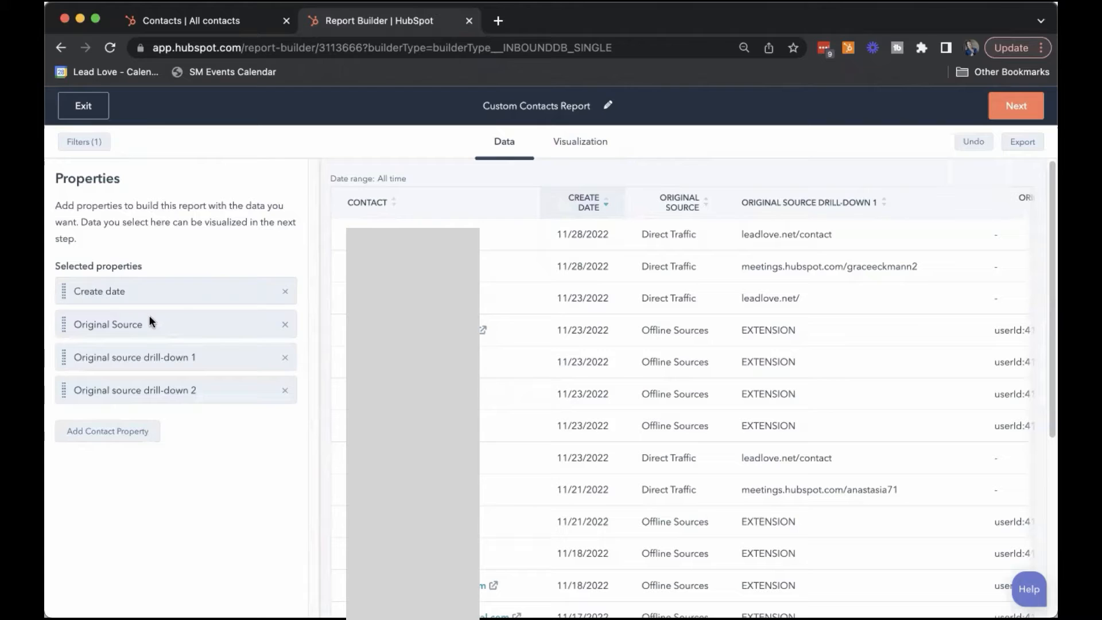
mouse_move(133, 154)
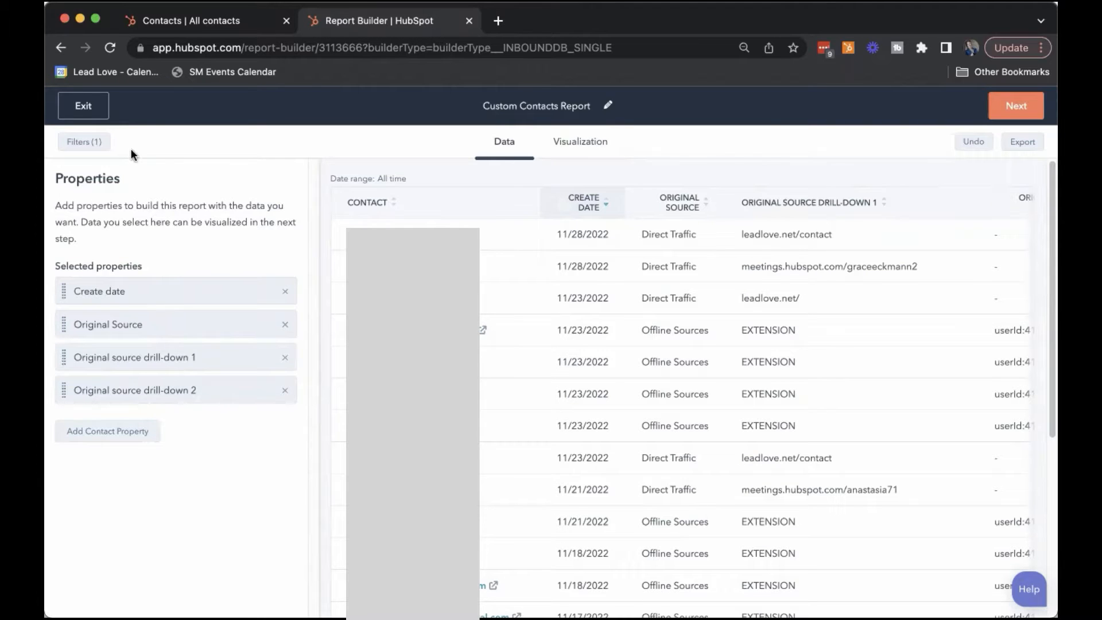
mouse_move(96, 162)
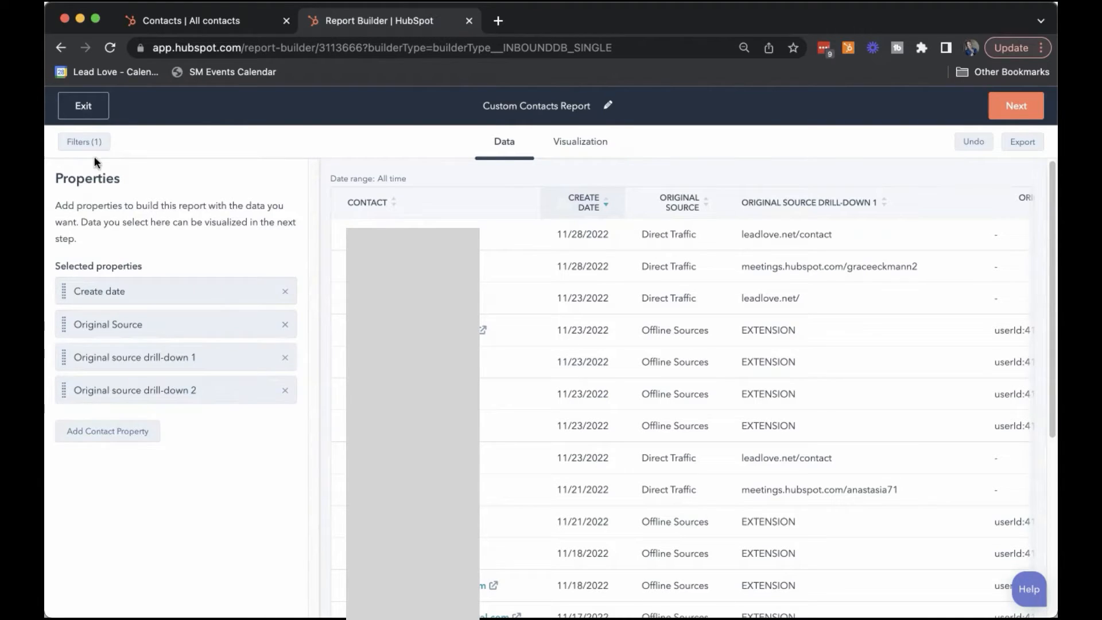
left_click(84, 141)
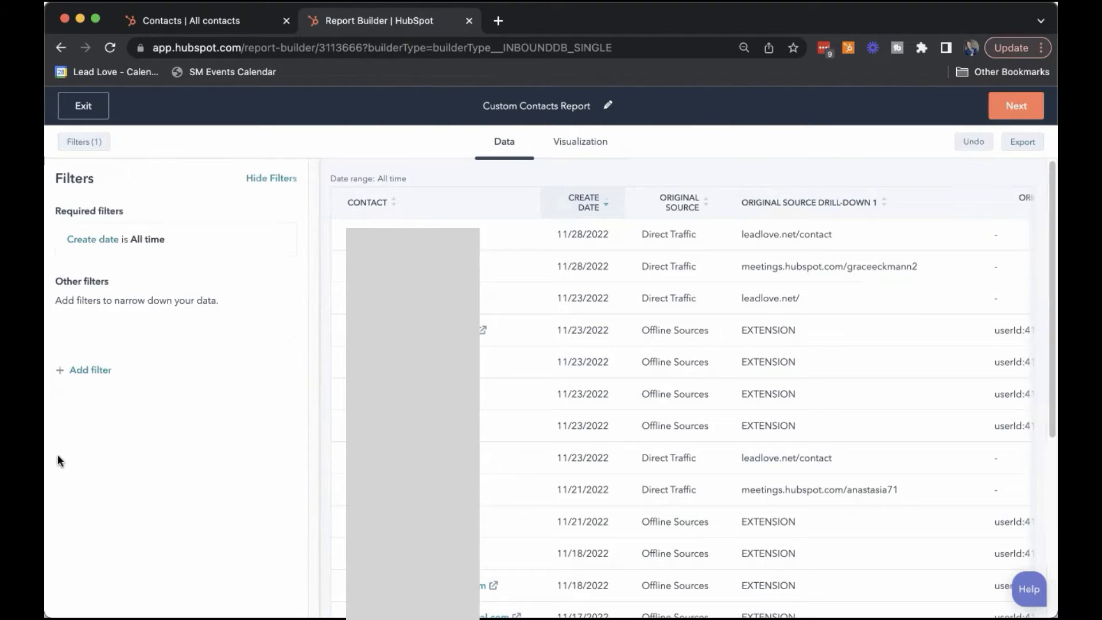
left_click(580, 141)
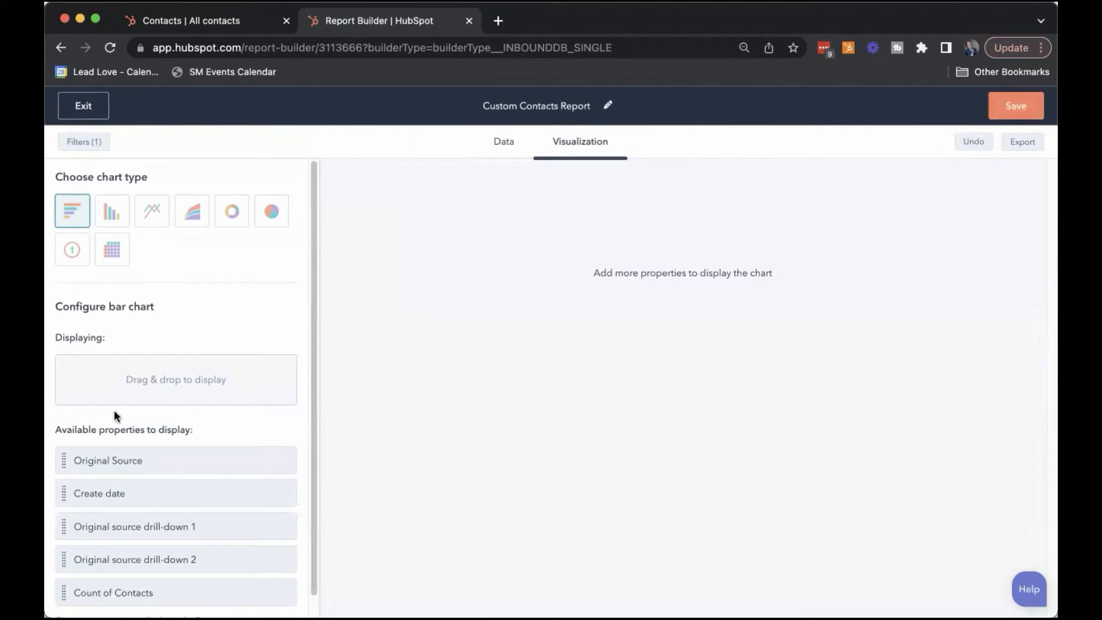
mouse_move(79, 37)
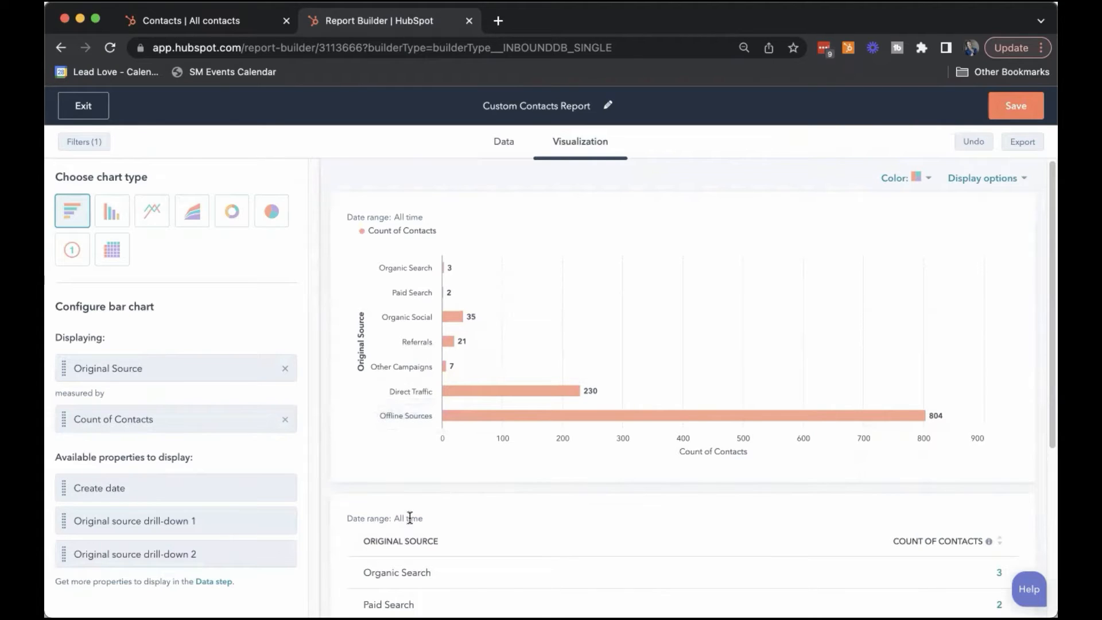
mouse_move(226, 466)
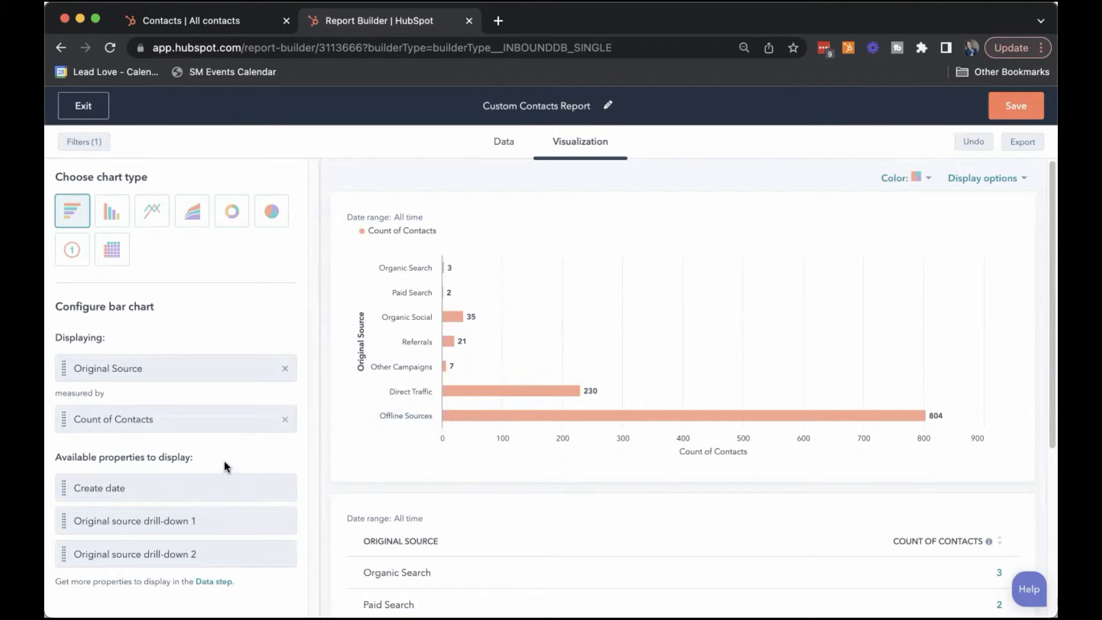
mouse_move(147, 469)
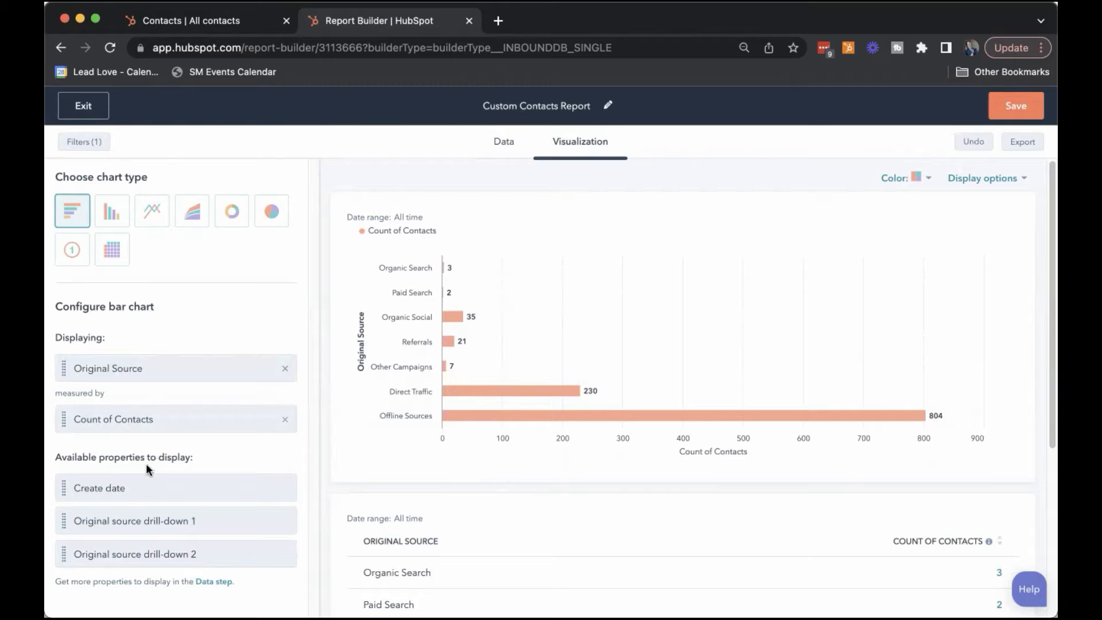
mouse_move(613, 435)
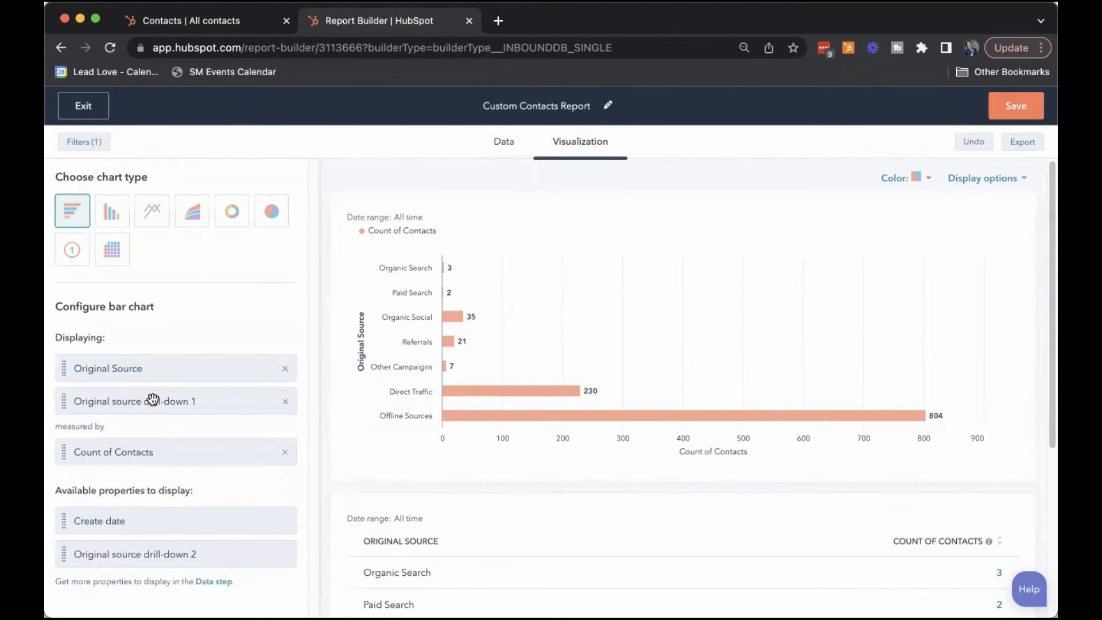
Step: Stack the Original Source bars by drill-down 1 values, then switch the breakdown to drill-down 2
left_click(133, 401)
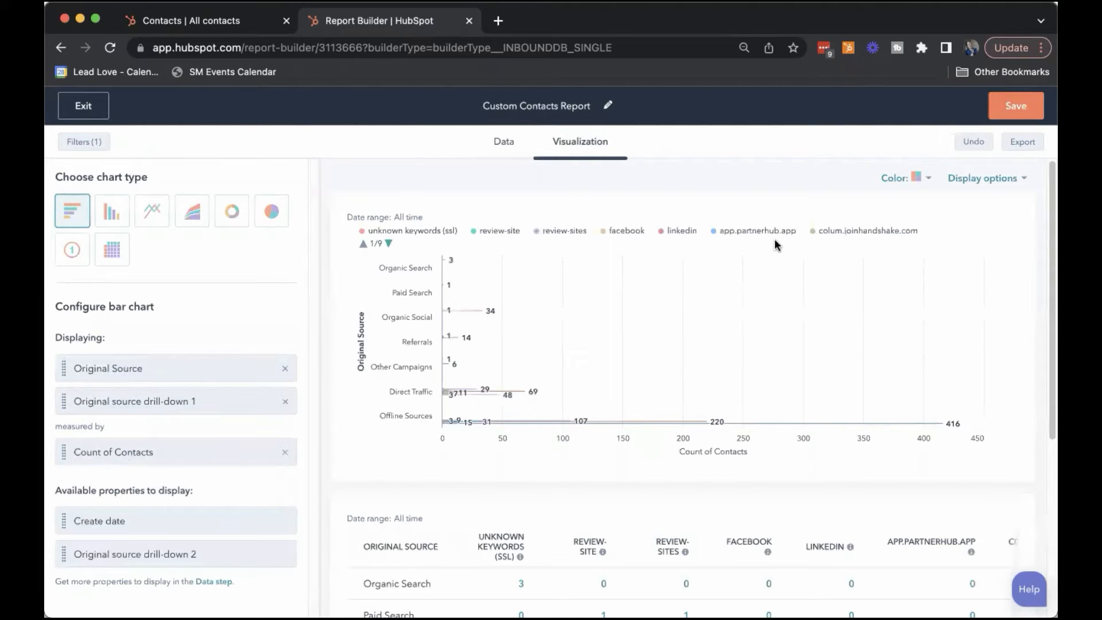
left_click(983, 178)
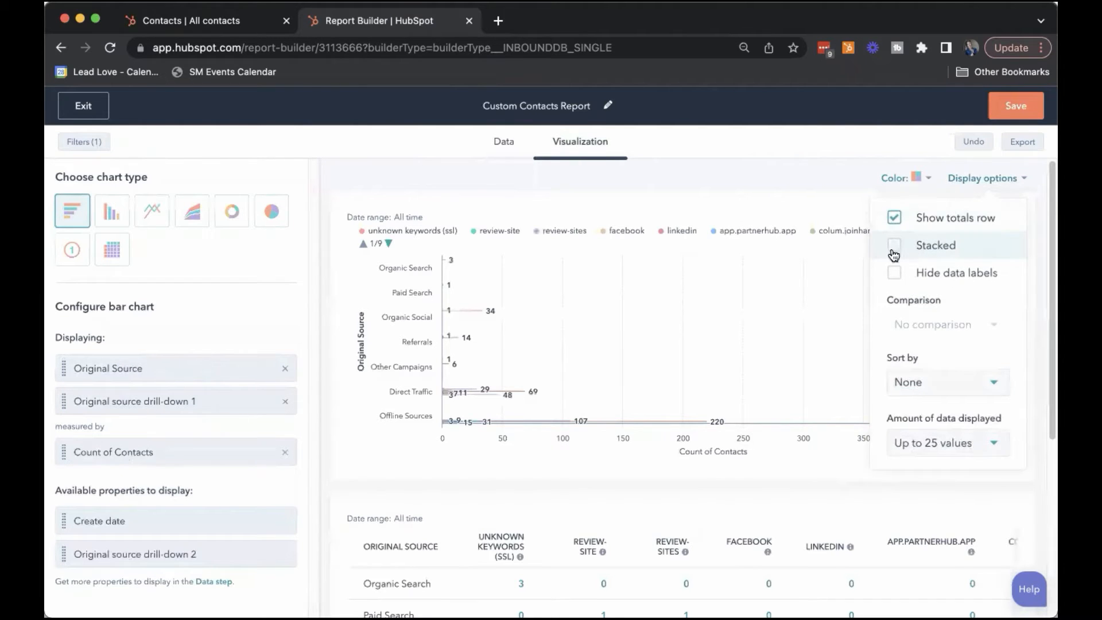
left_click(893, 253)
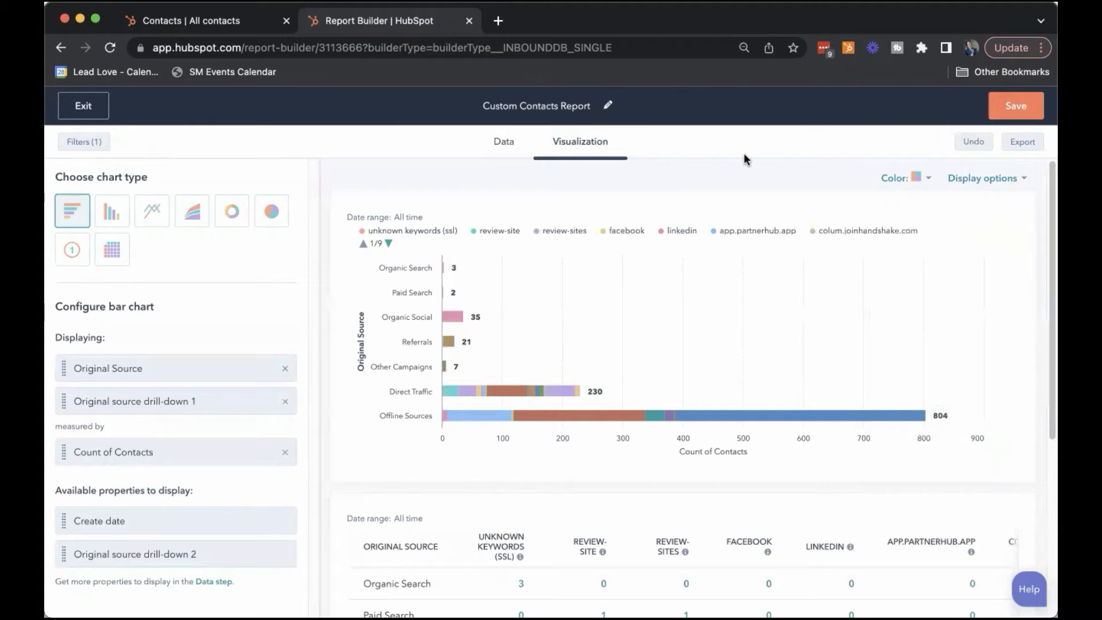
mouse_move(444, 250)
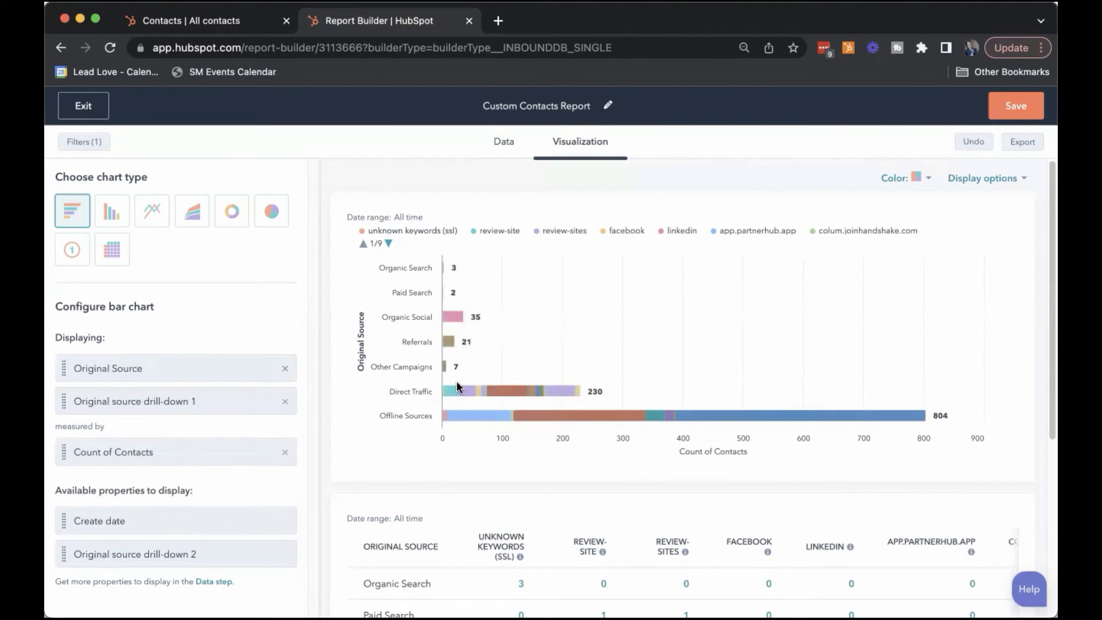
mouse_move(462, 392)
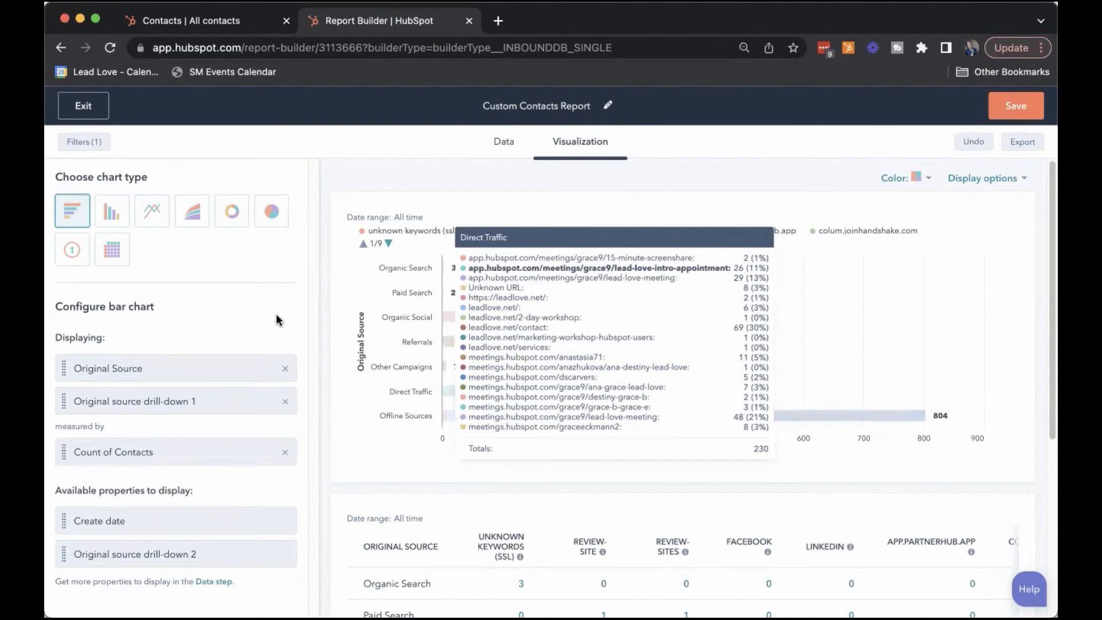
left_click(285, 400)
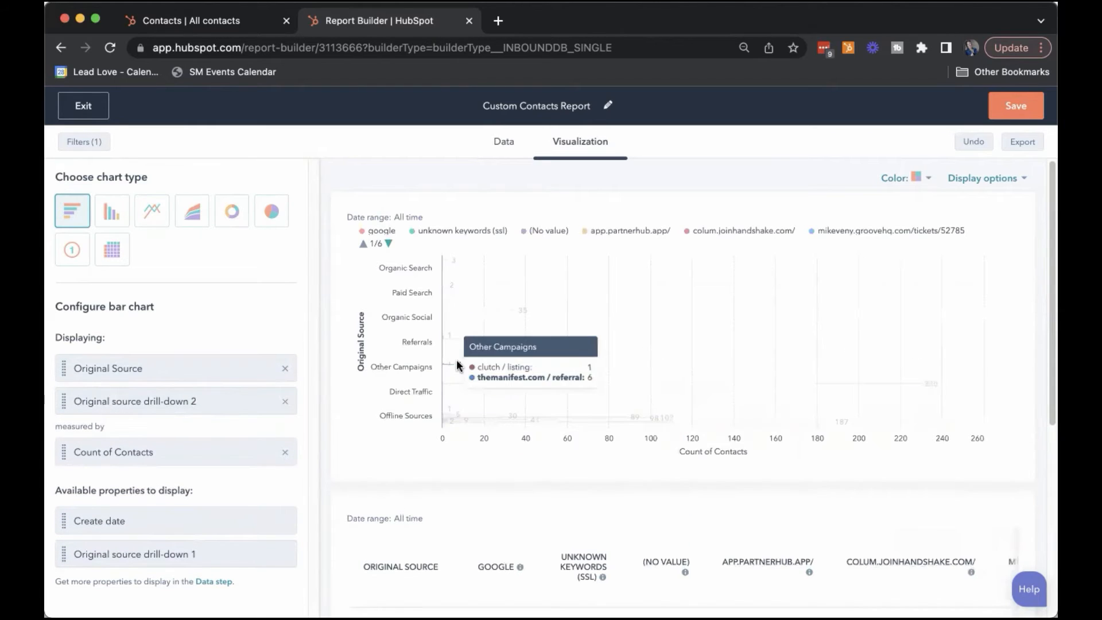
Step: Reopen the chart's display settings for the drill-down 2 stacked bars
left_click(983, 178)
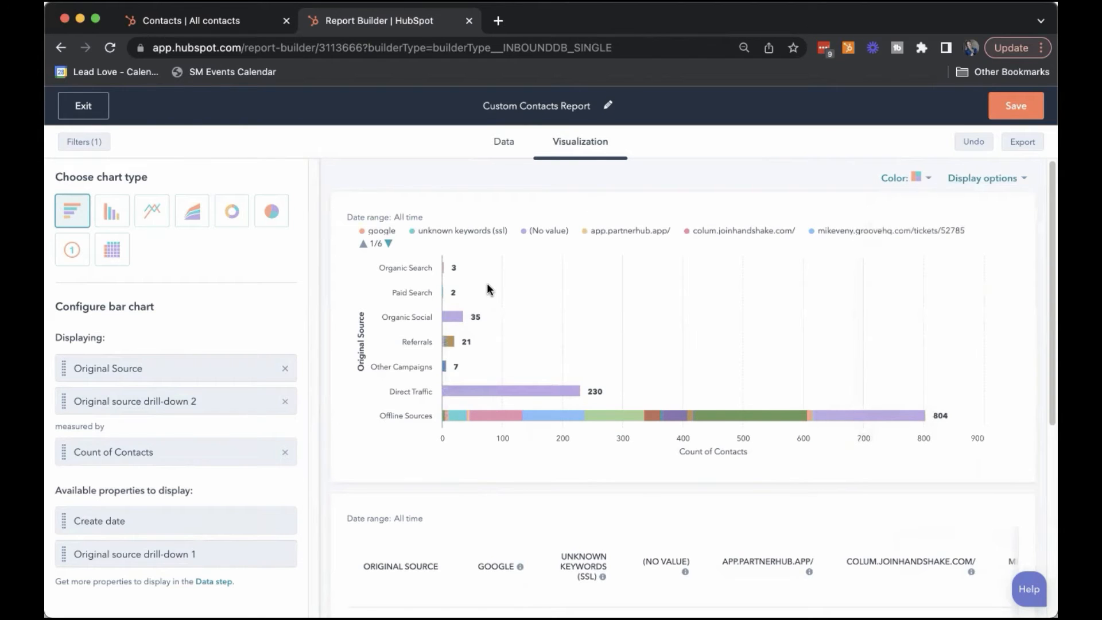
mouse_move(512, 394)
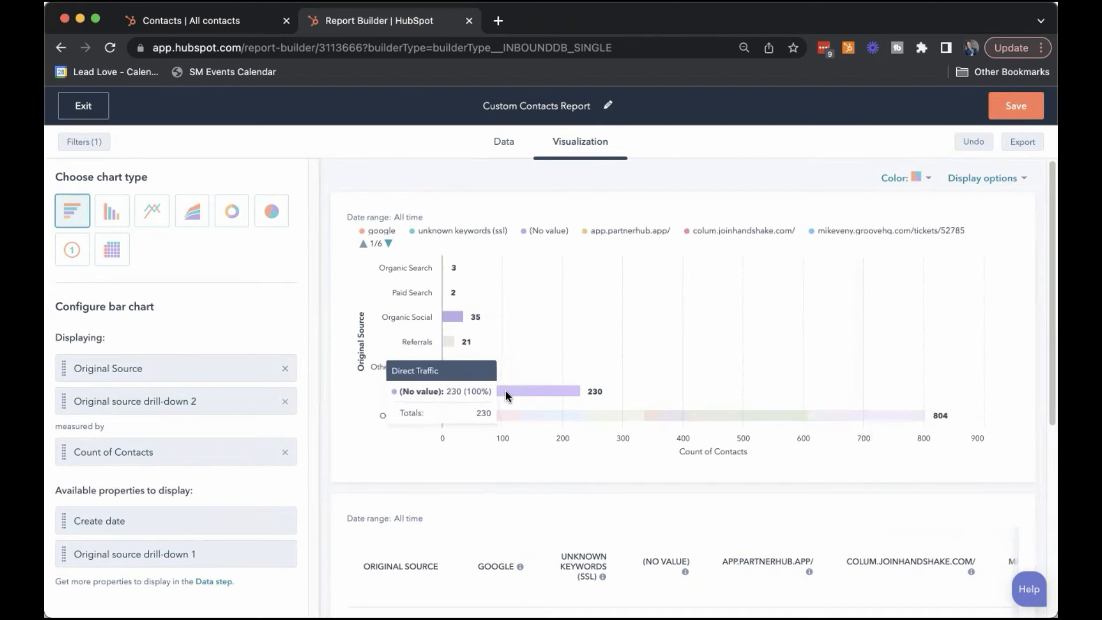
left_click(535, 391)
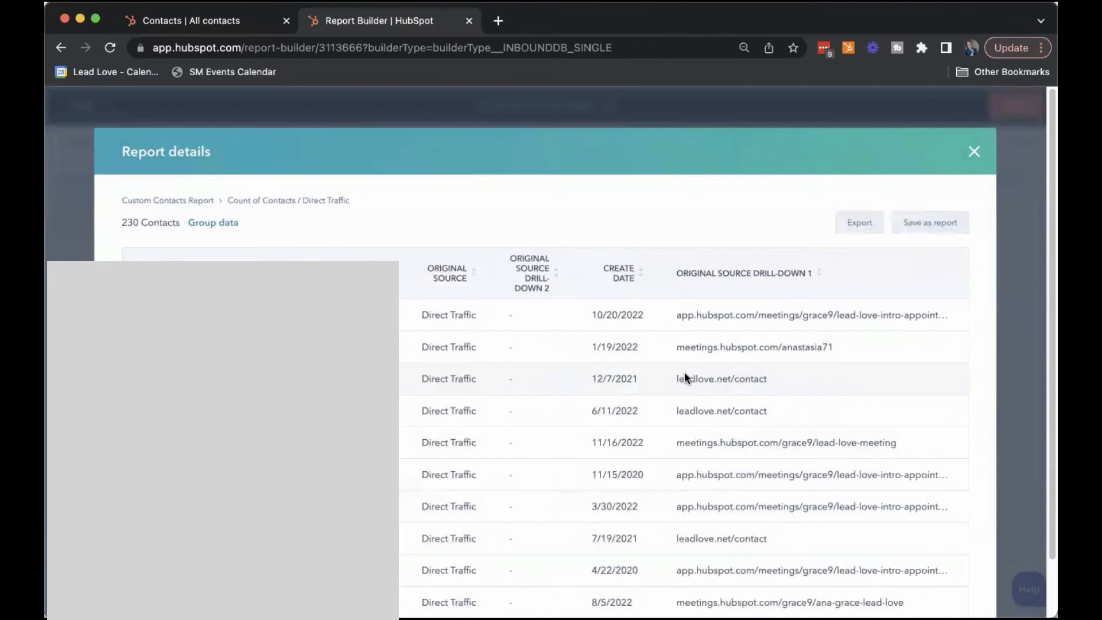
scroll("up", 3)
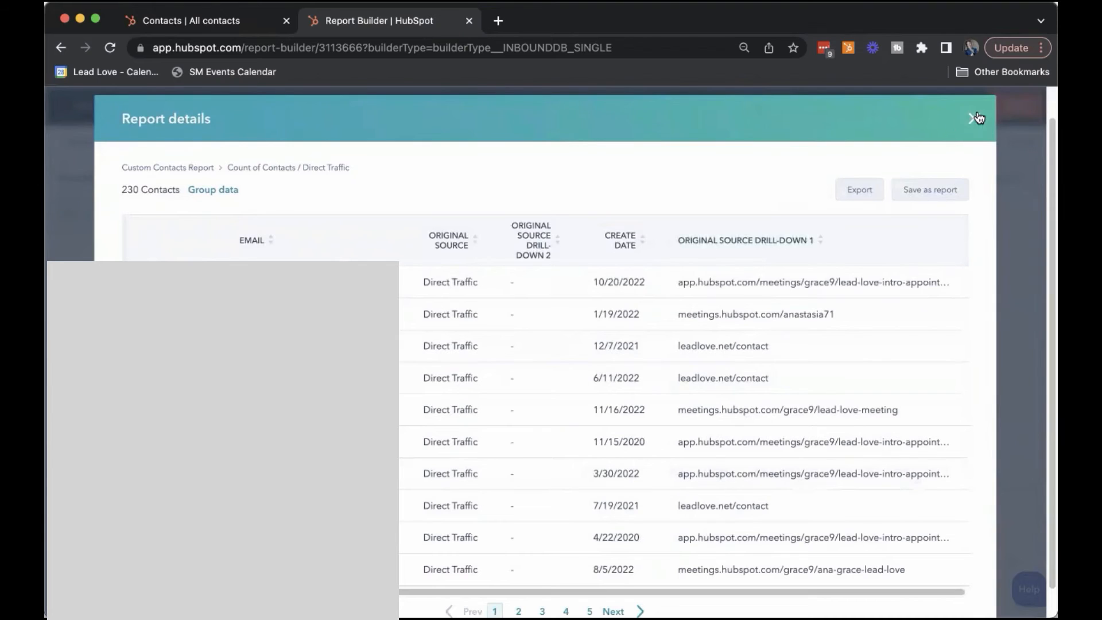
left_click(976, 117)
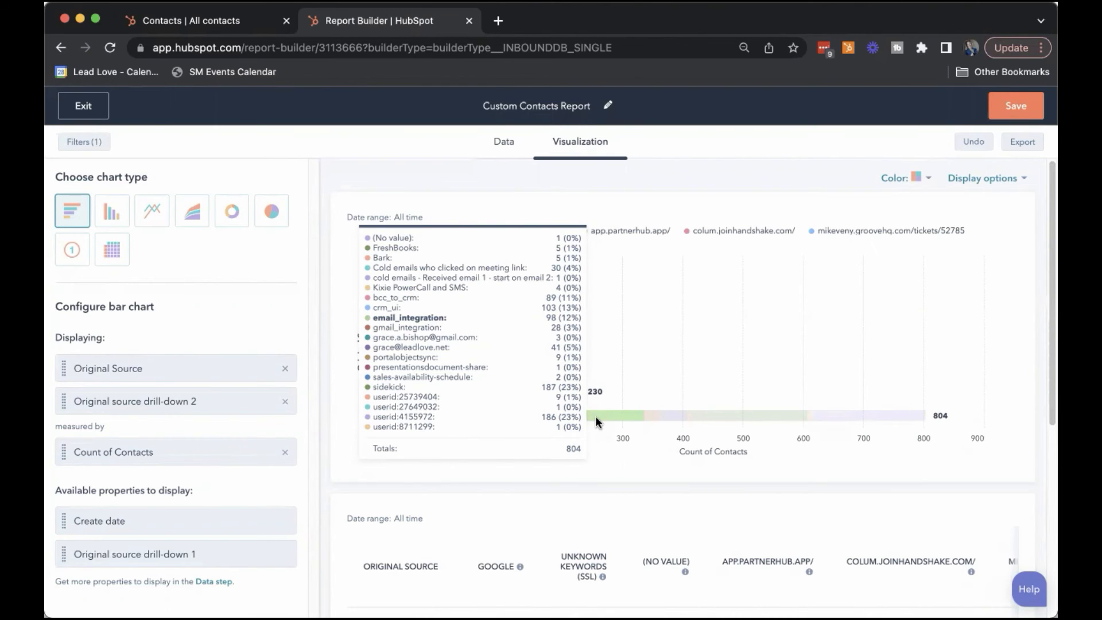
mouse_move(615, 418)
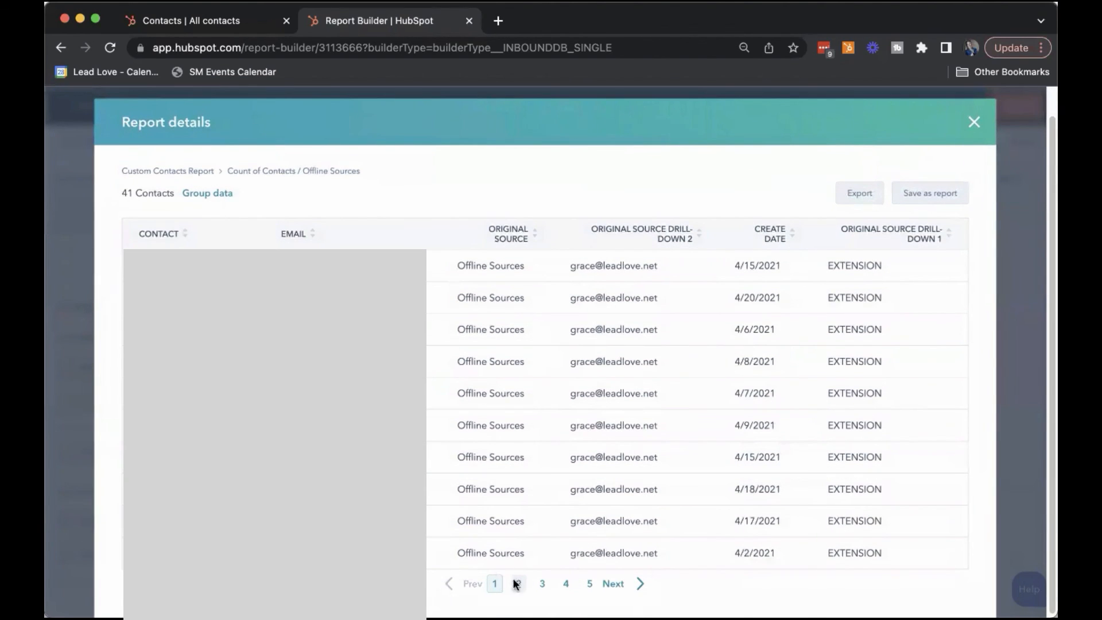
left_click(973, 121)
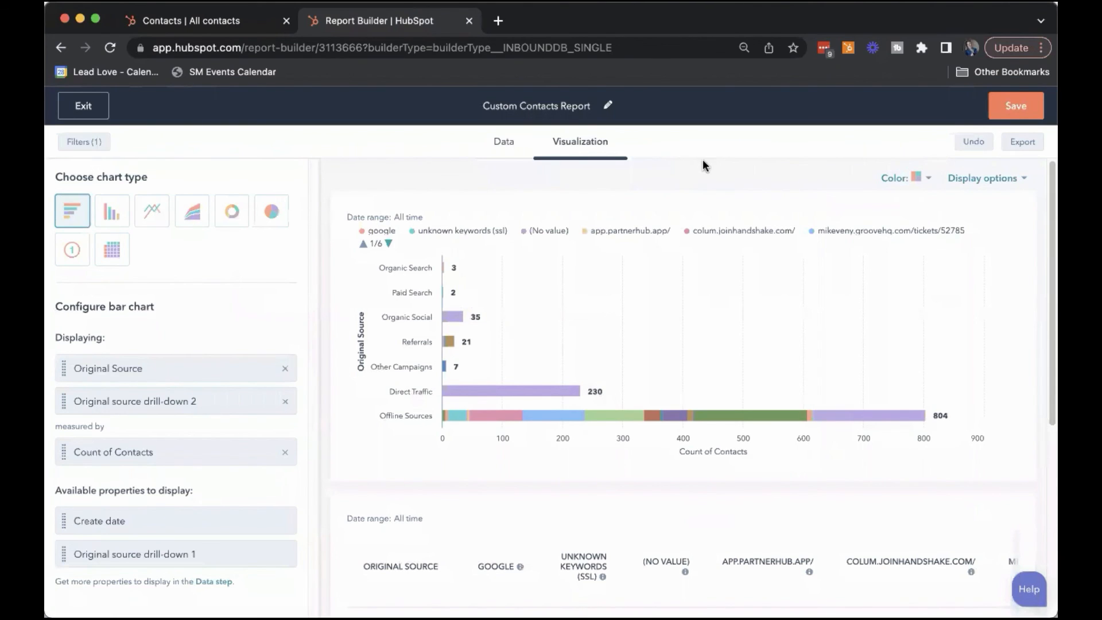
mouse_move(793, 14)
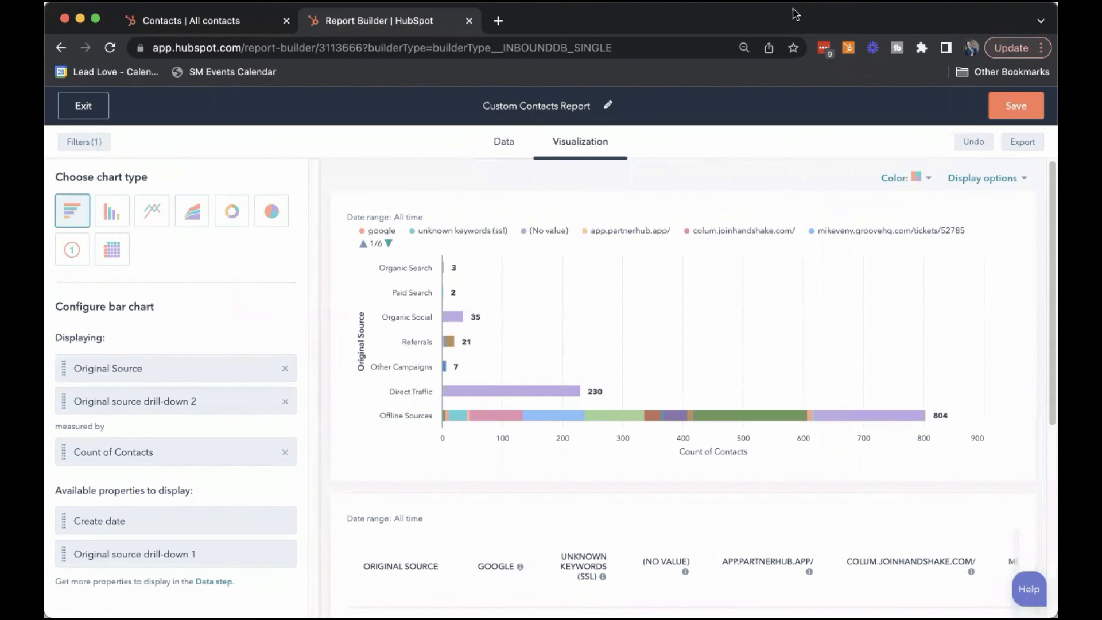